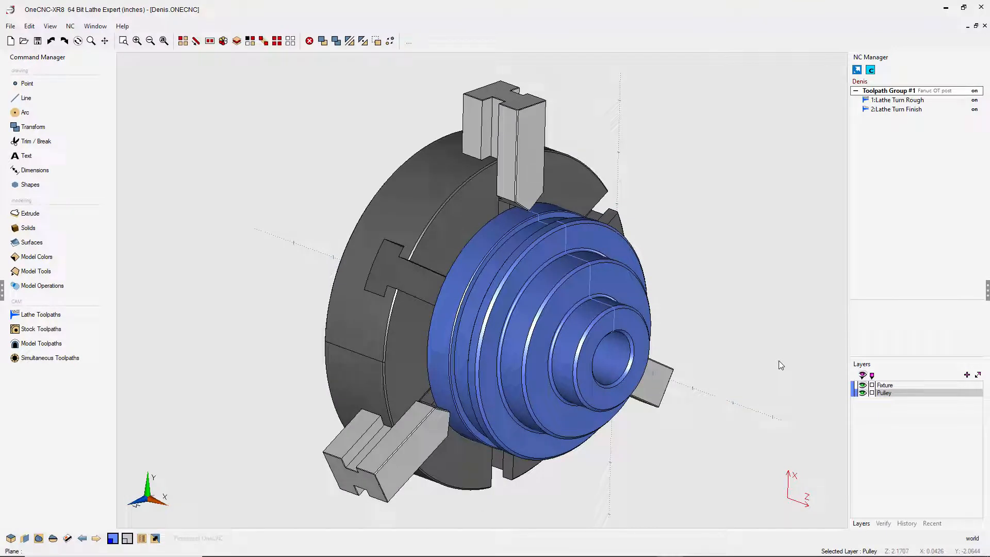
Step: Choose Post Group on Toolpath Group #1 to open NC Processing
left_click(890, 91)
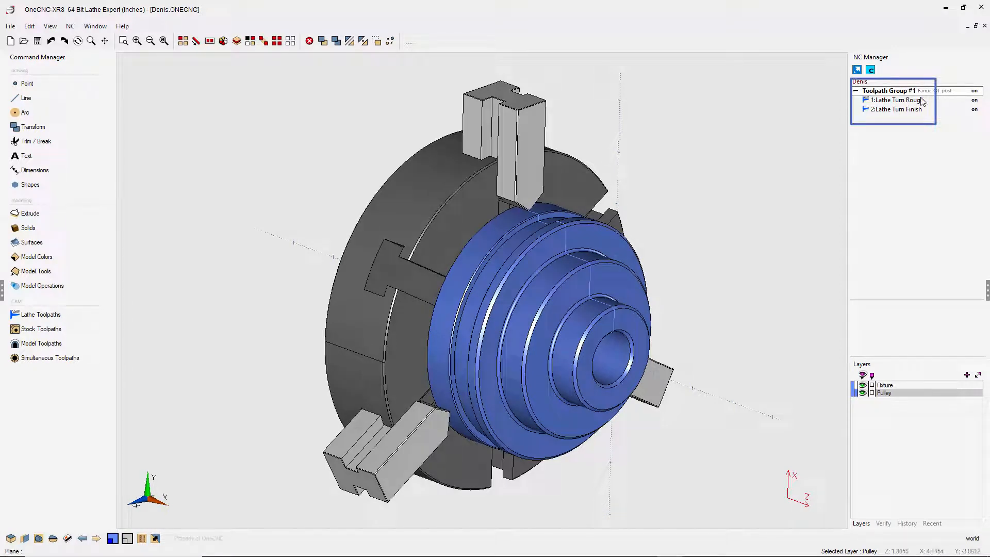
right_click(891, 91)
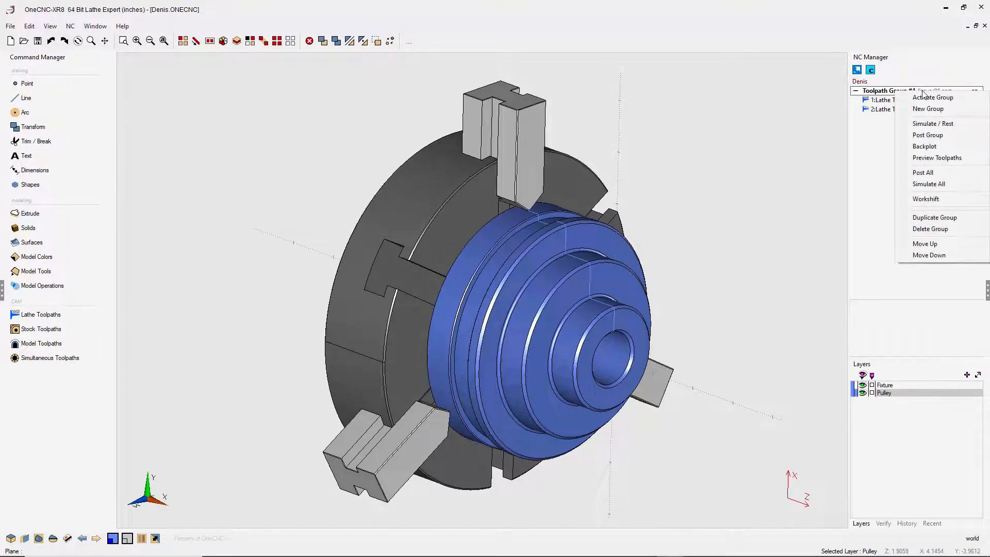
left_click(728, 182)
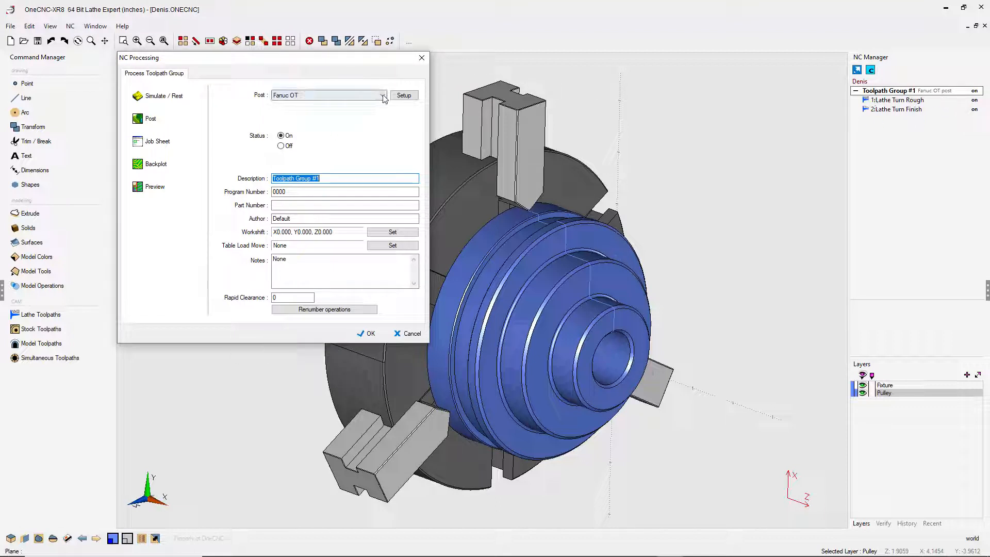
Step: Keep Fanuc OT as the post and save the program as Sample.NC
left_click(382, 96)
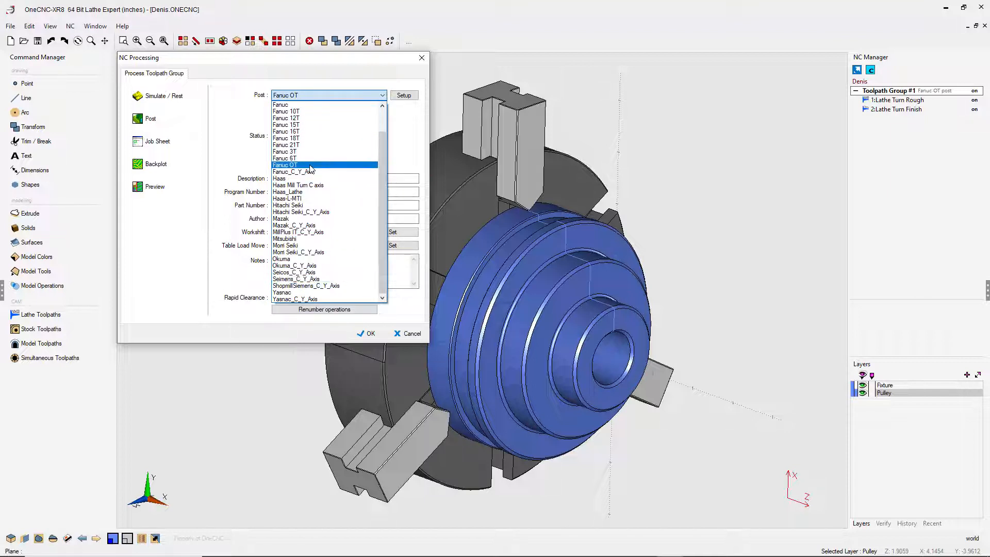
left_click(285, 165)
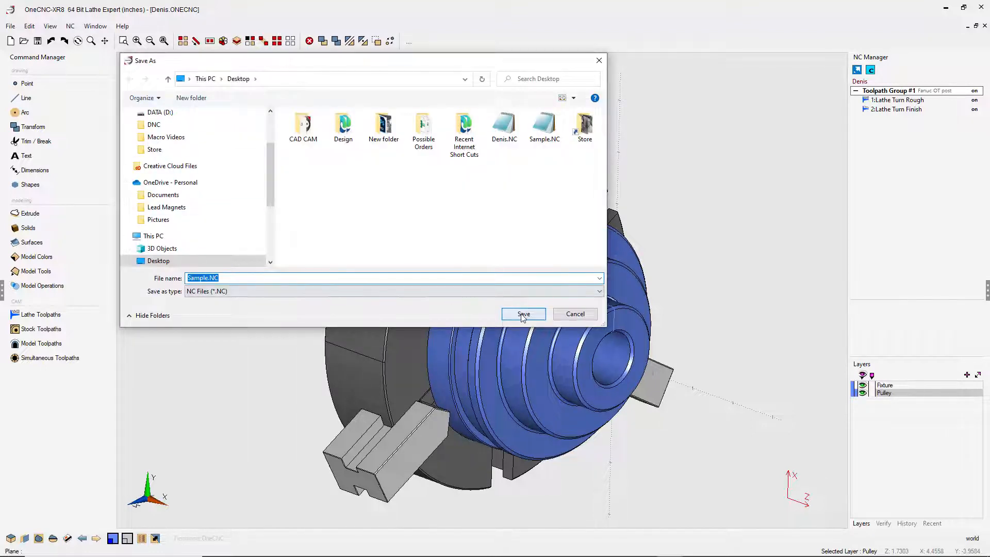
left_click(523, 314)
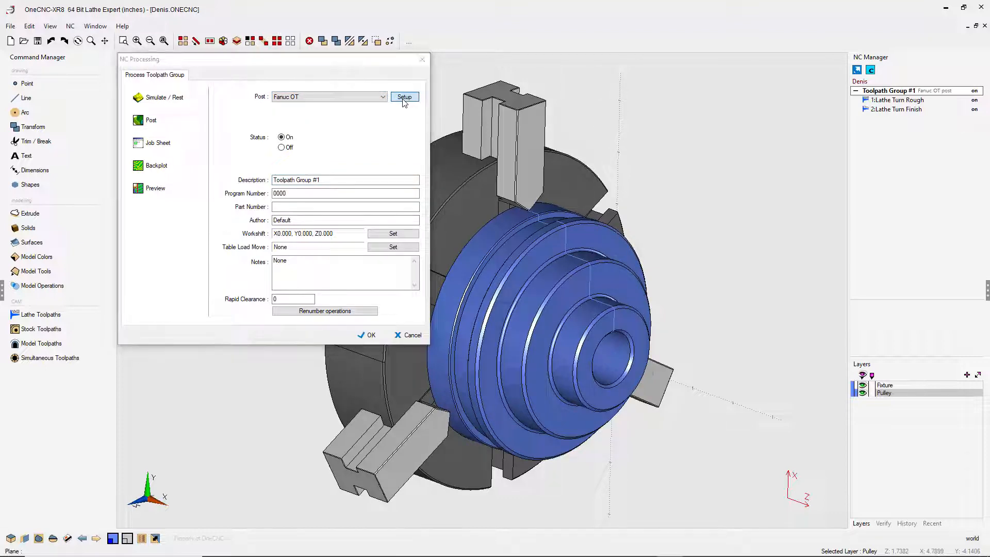
Step: In Fanuc OT post setup, start a new post copied from Fanuc OT
left_click(404, 96)
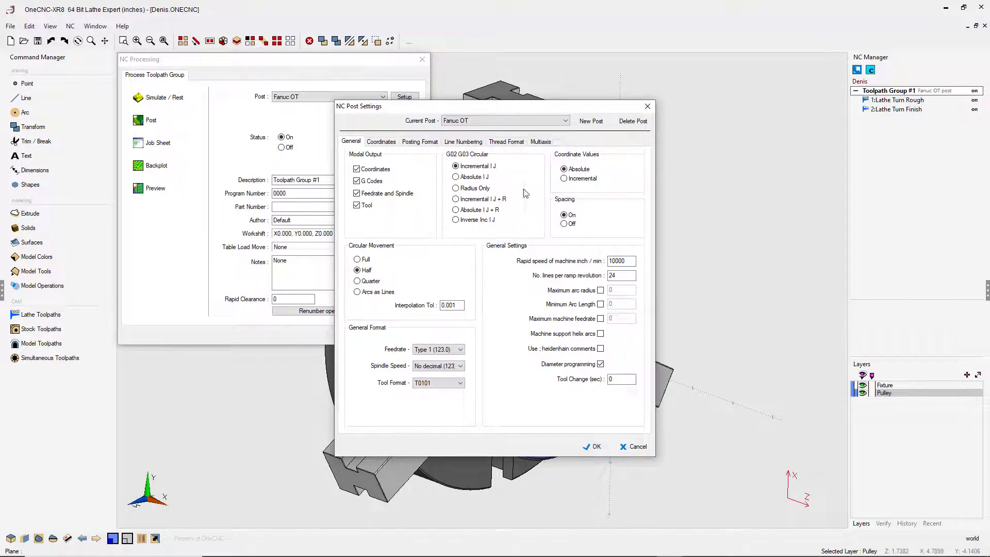
mouse_move(458, 151)
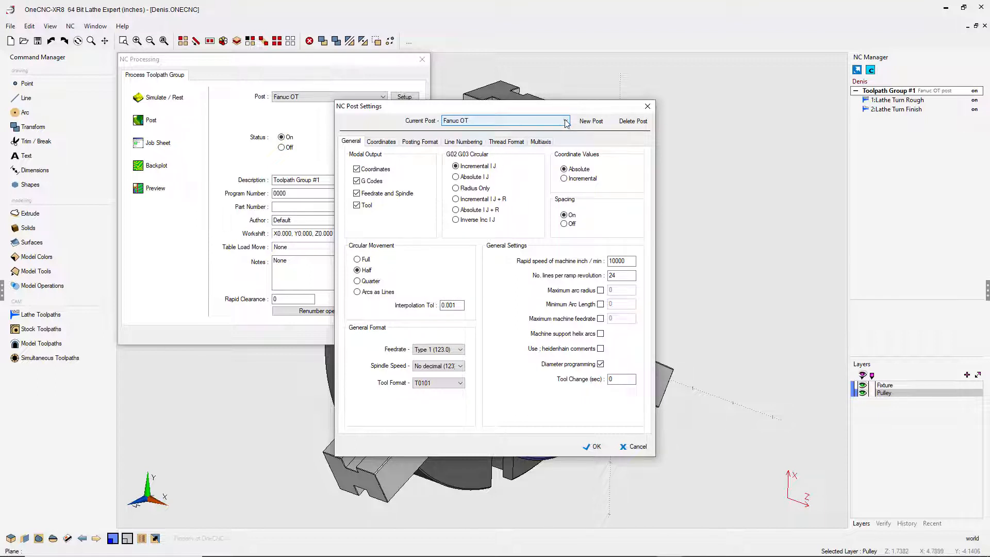
left_click(566, 121)
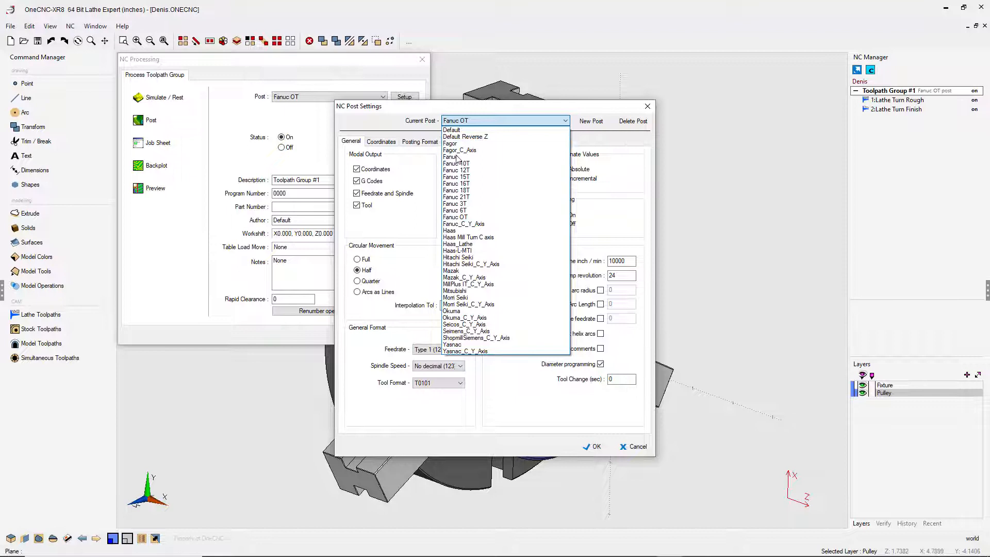
left_click(455, 217)
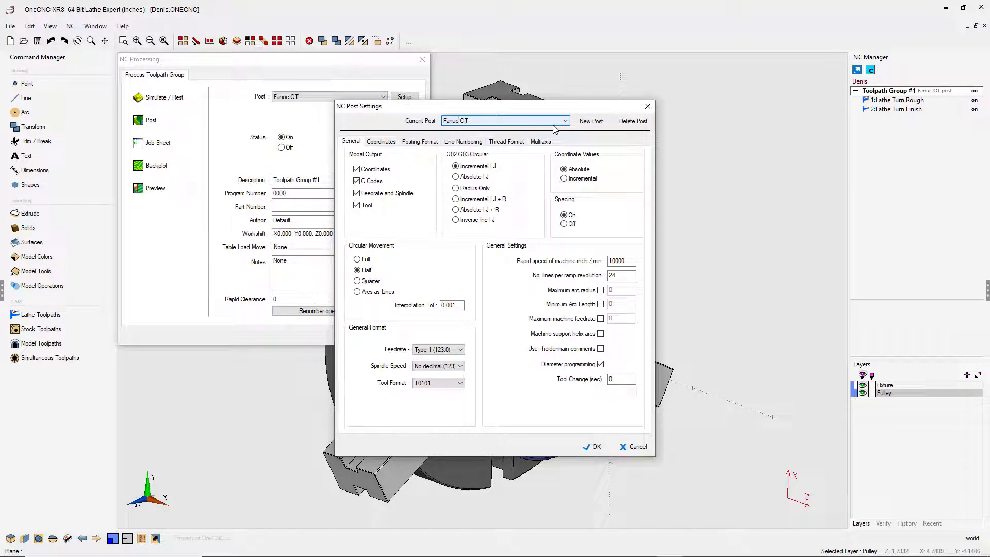
left_click(591, 121)
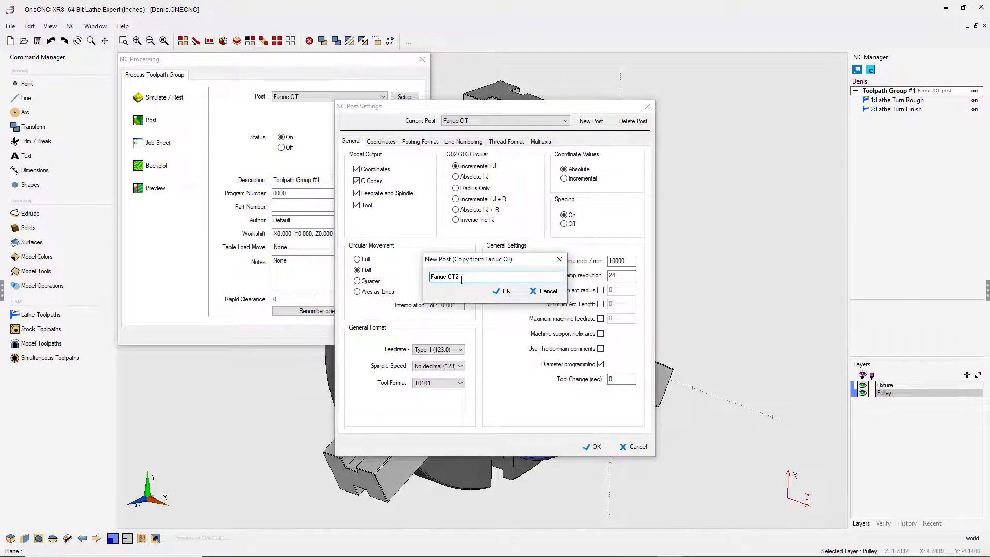
Step: Name the copied post 'Fanuc OT Sample' and open its Posting Format settings
key("BackSpace")
type(" Simple")
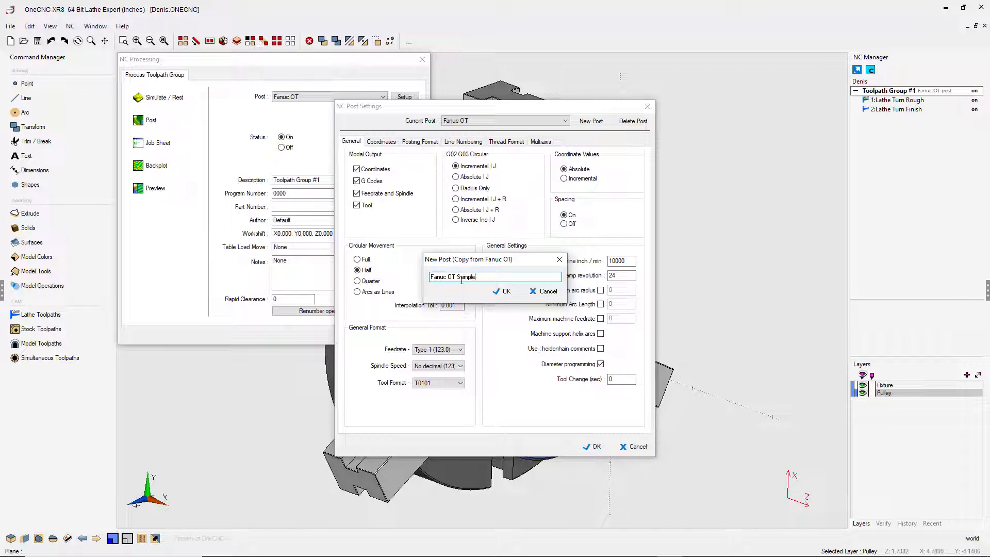
left_click(503, 291)
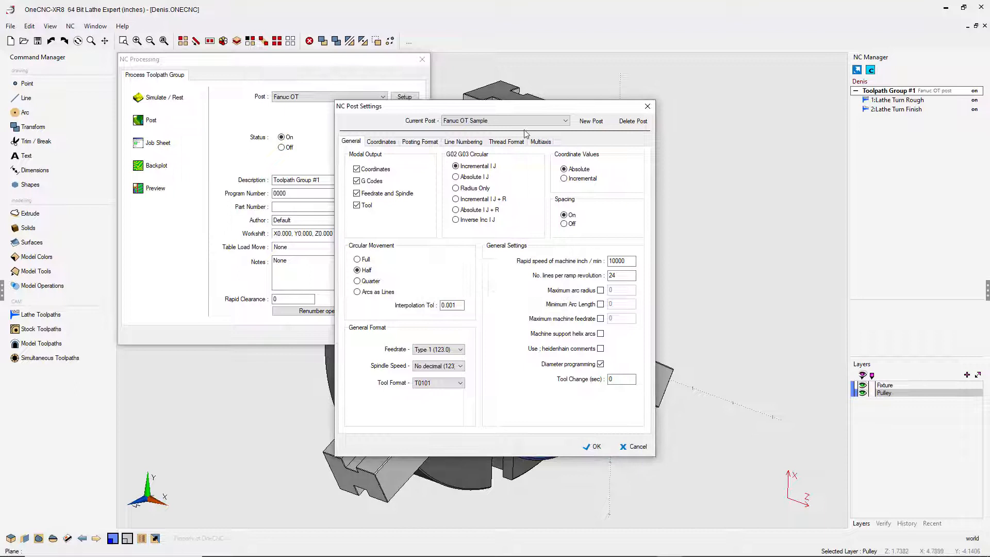
left_click(502, 120)
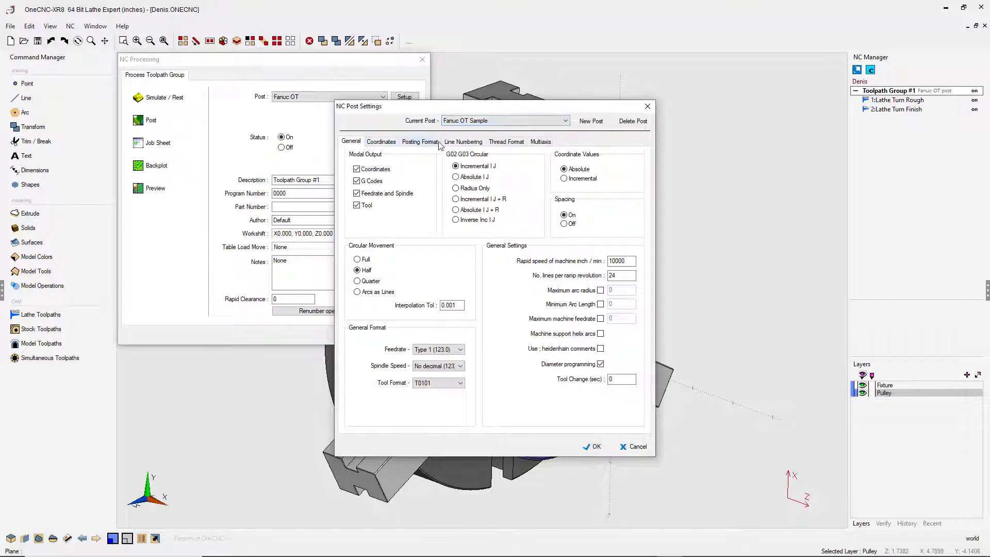
mouse_move(430, 148)
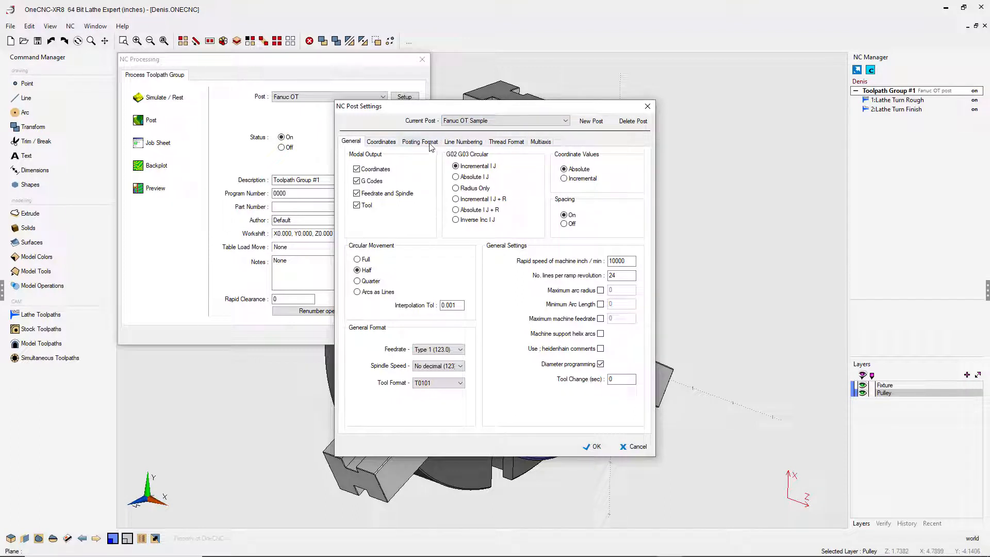
left_click(419, 141)
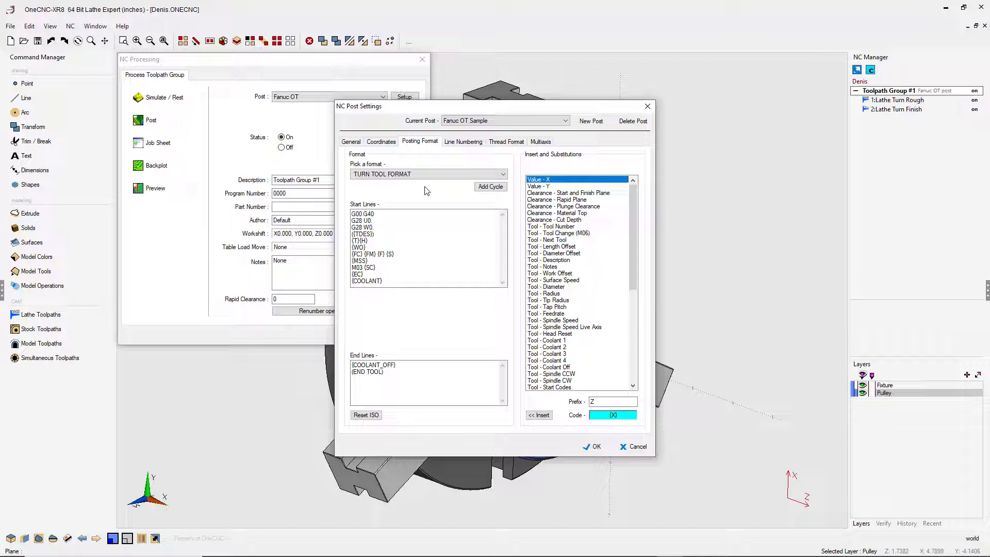
mouse_move(383, 189)
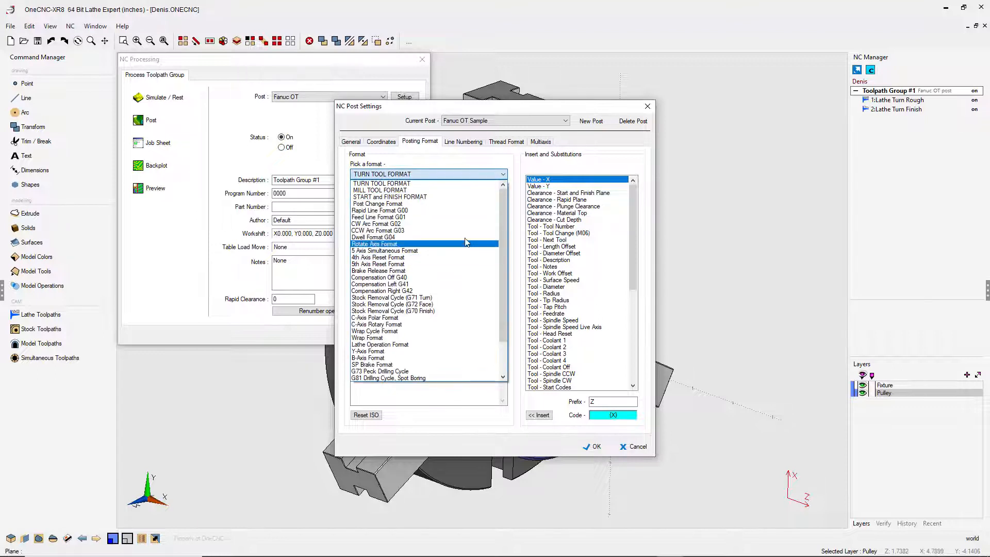
Step: Browse the Pick a format dropdown entries in the posting format
left_click(375, 317)
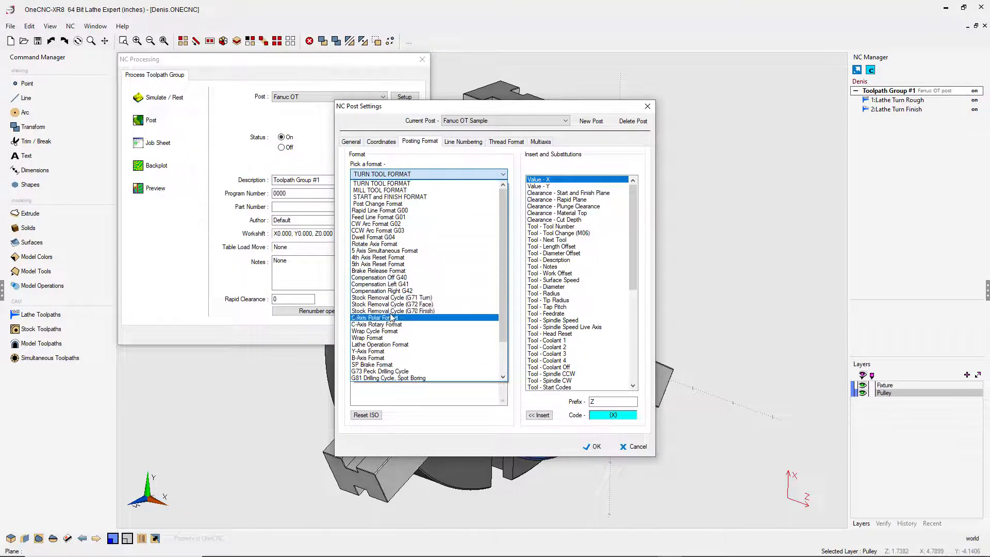
left_click(390, 196)
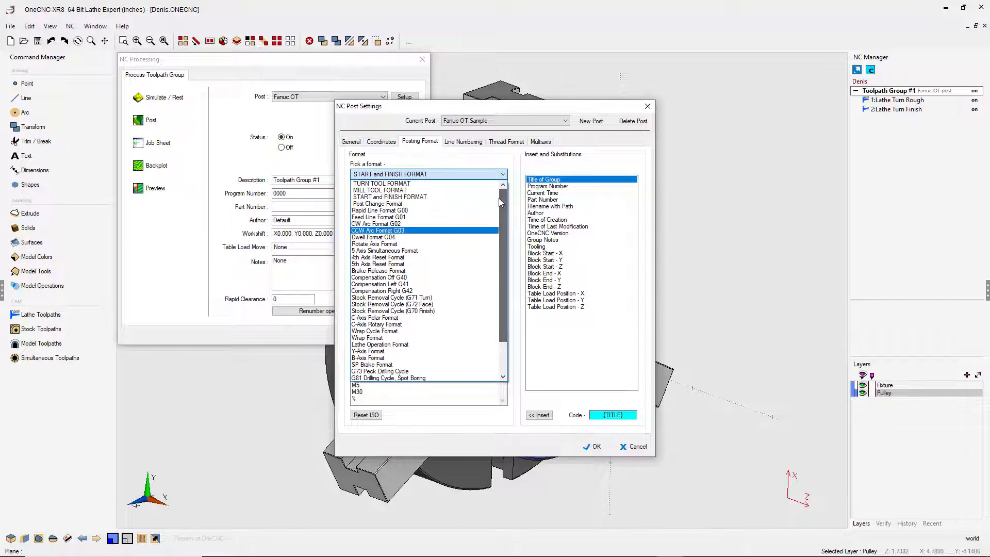
left_click(382, 183)
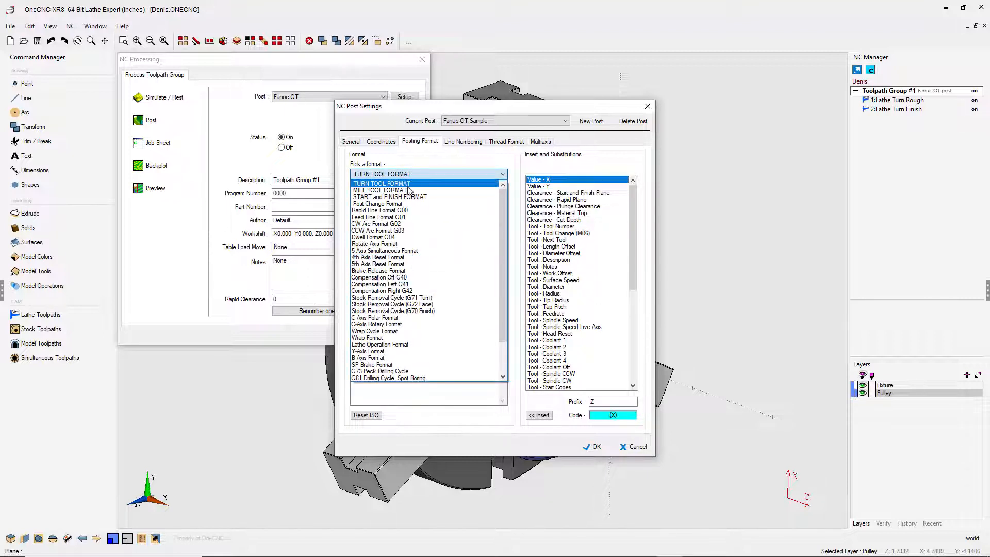
left_click(375, 223)
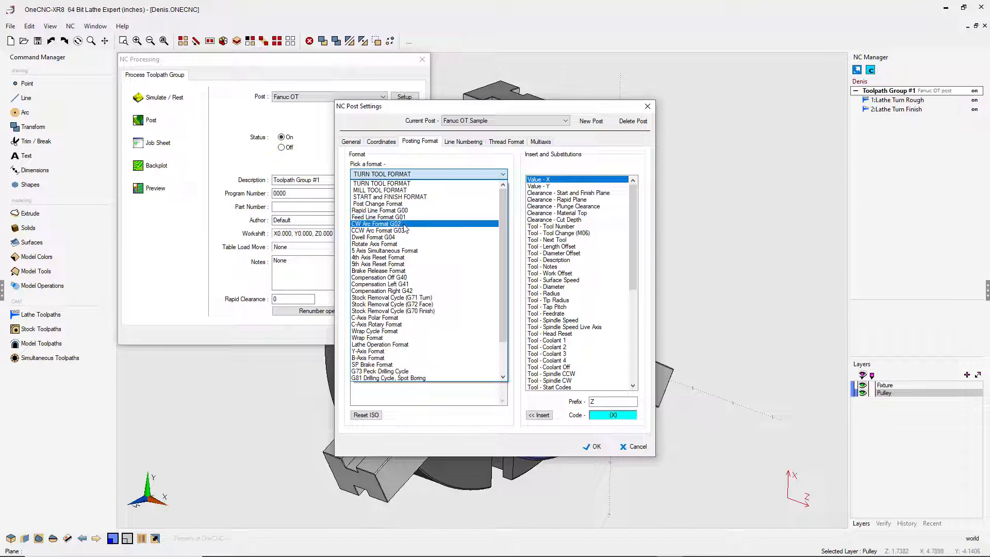
Step: Select START and FINISH FORMAT to show the start and end lines
left_click(379, 371)
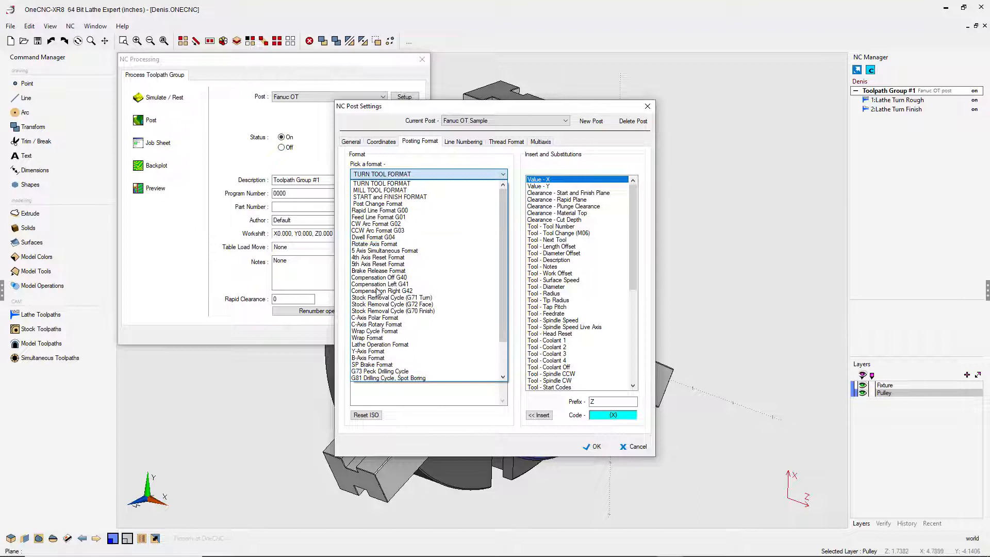
left_click(373, 237)
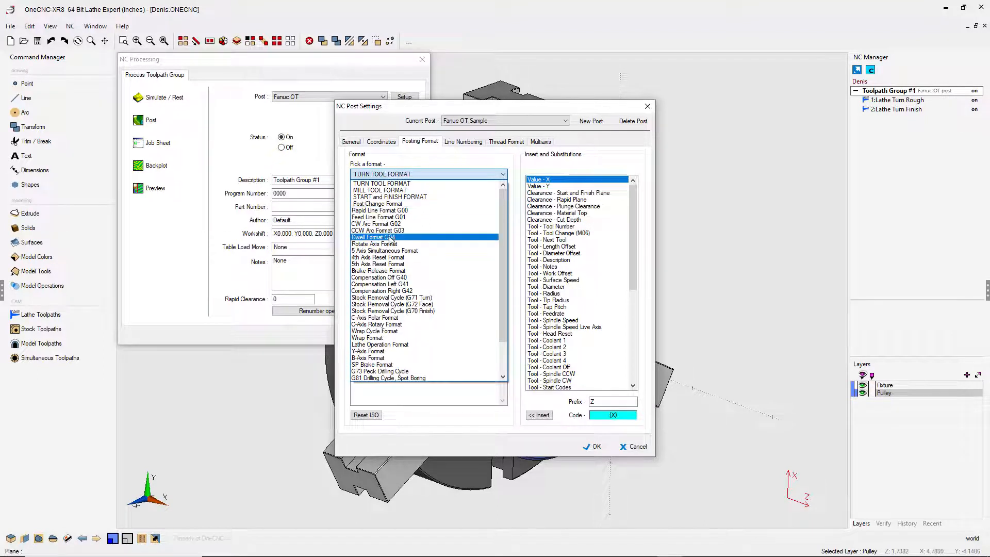
left_click(373, 244)
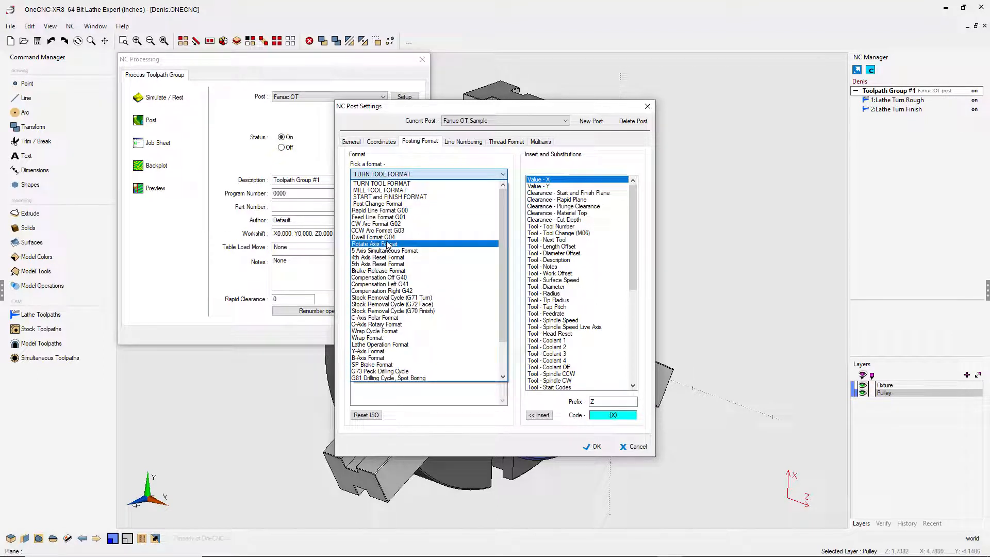
left_click(376, 224)
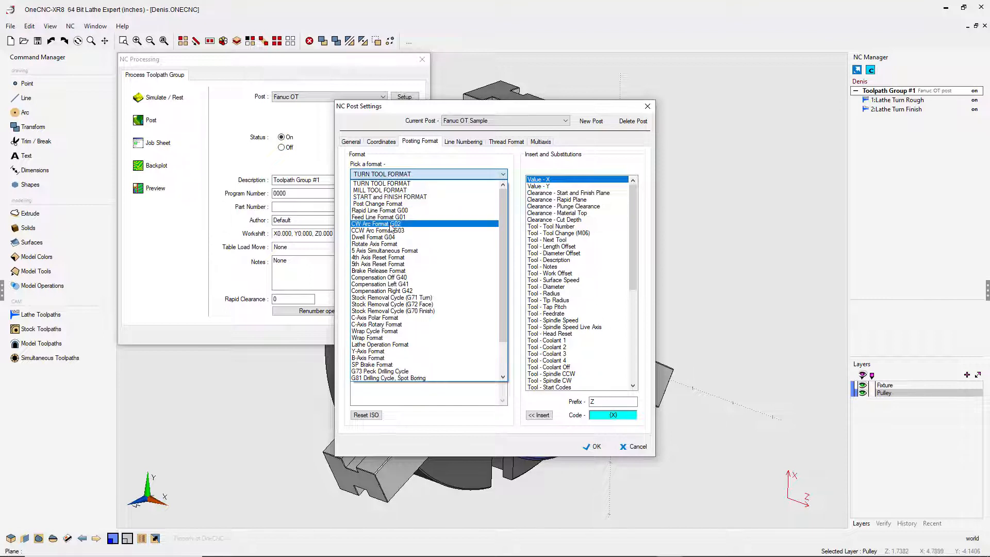
left_click(390, 197)
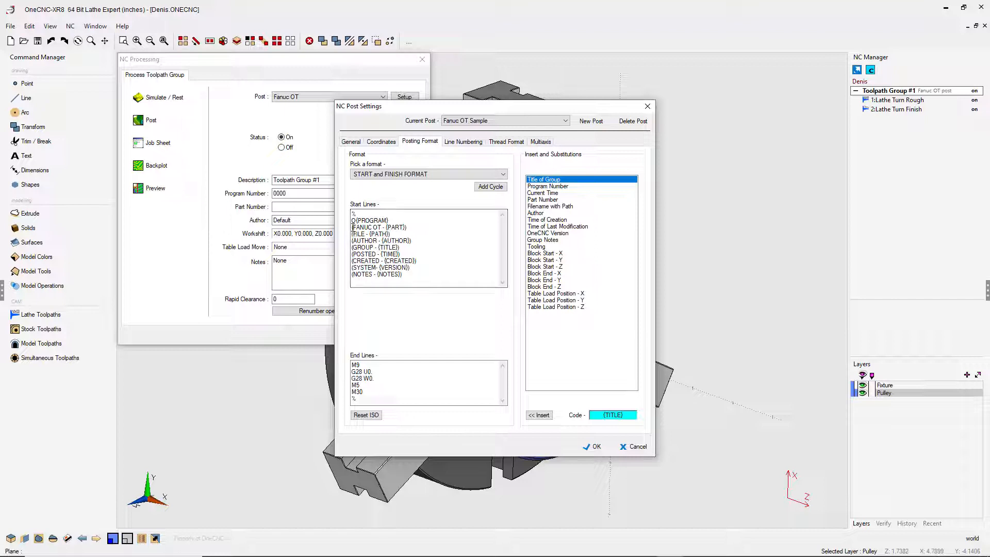
Step: Delete the start-block comment lines and enter 'G0 G20 G90' as a start line
left_click_drag(379, 228, 379, 241)
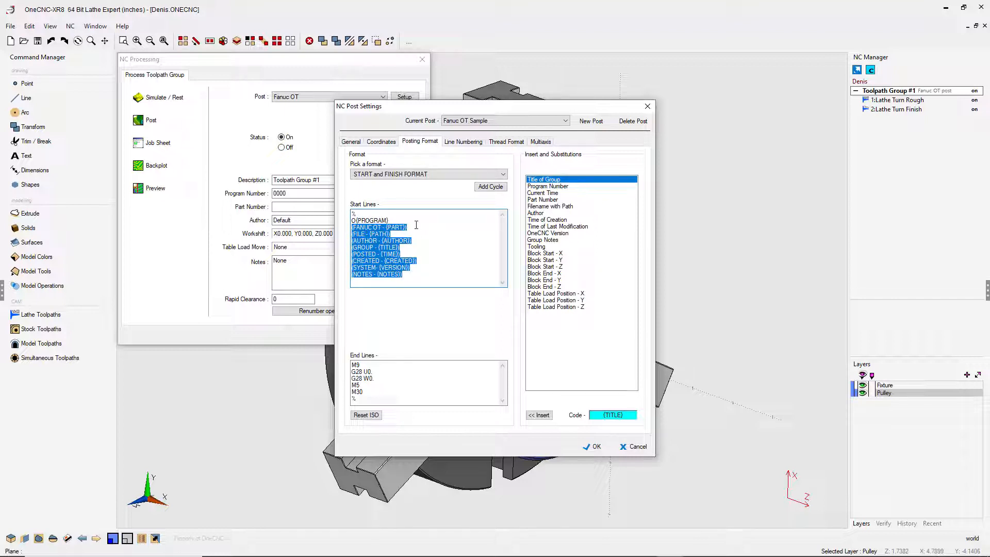
key("Delete")
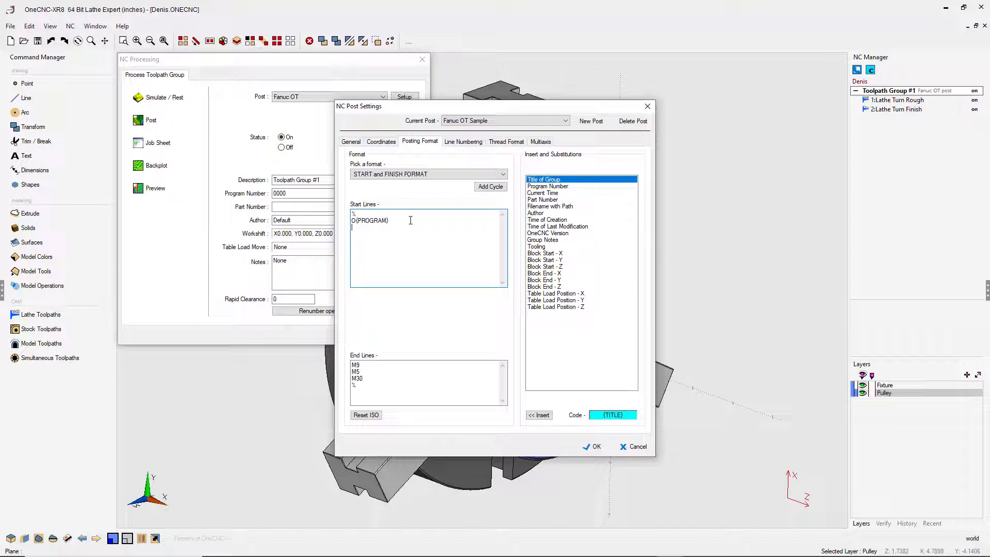
type("G0")
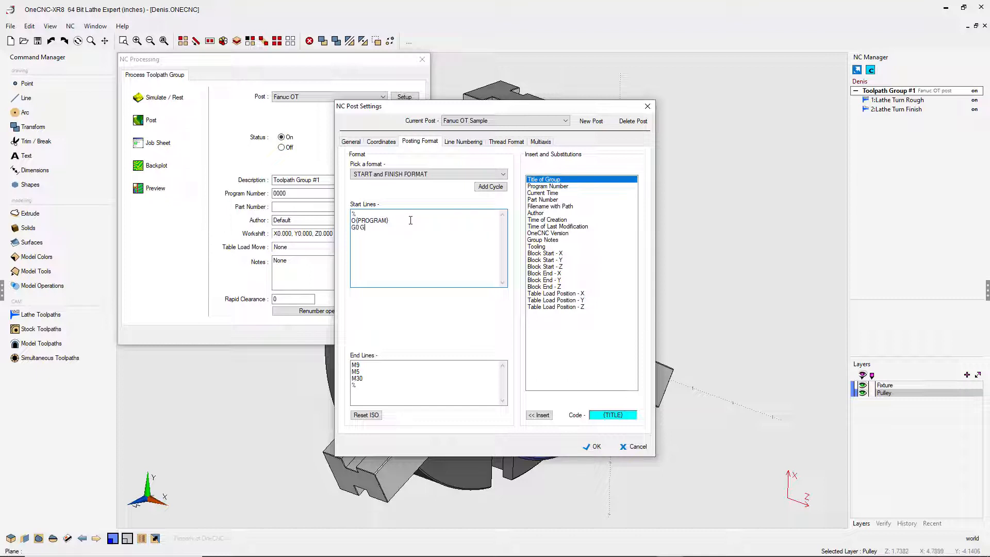
type("G20 G90")
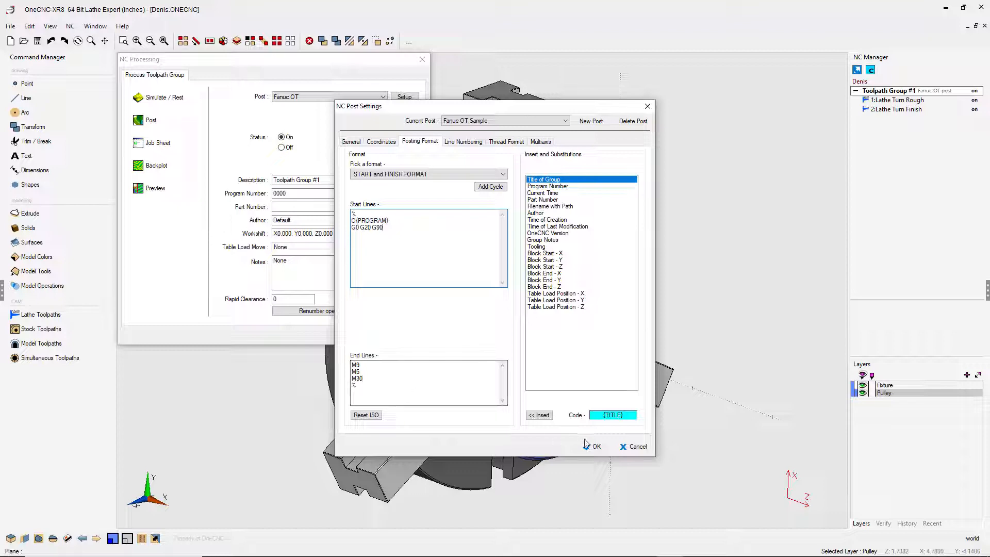
Step: Save the edited post settings and select Fanuc OT Sample as the post
left_click(593, 447)
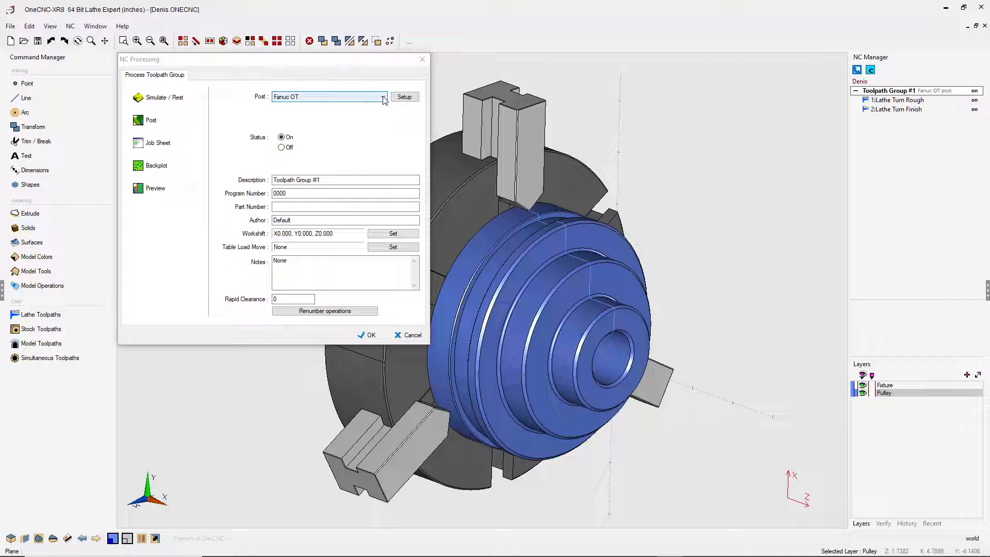
left_click(383, 96)
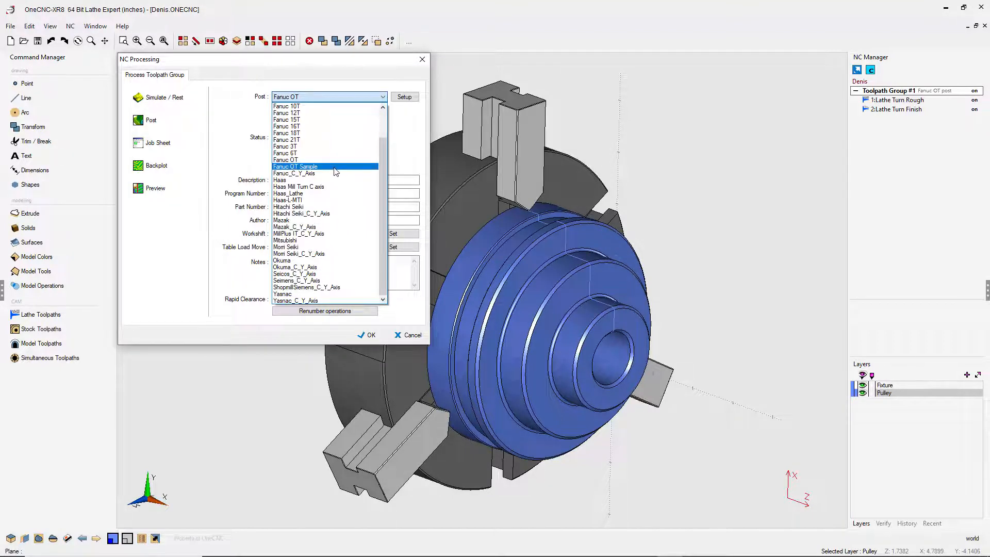
left_click(295, 167)
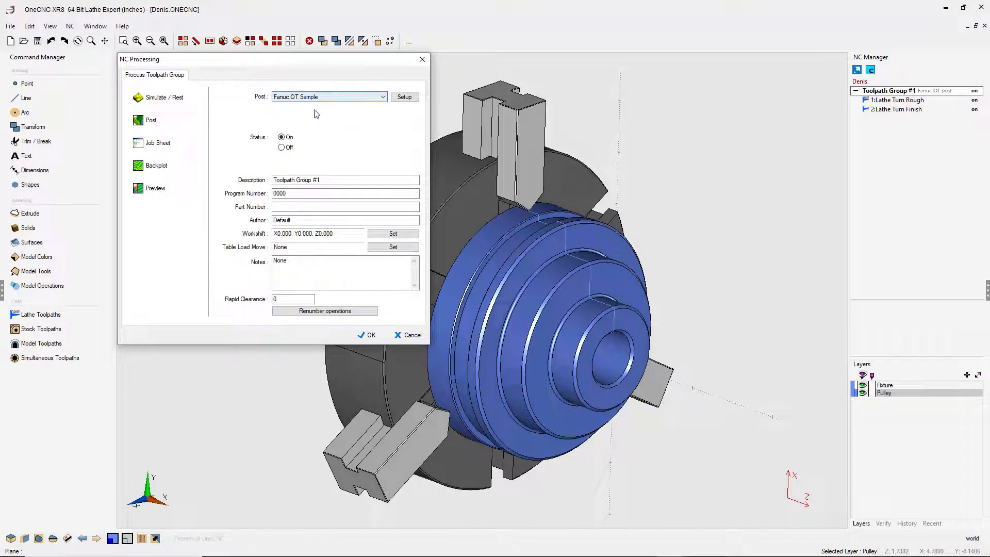
mouse_move(213, 102)
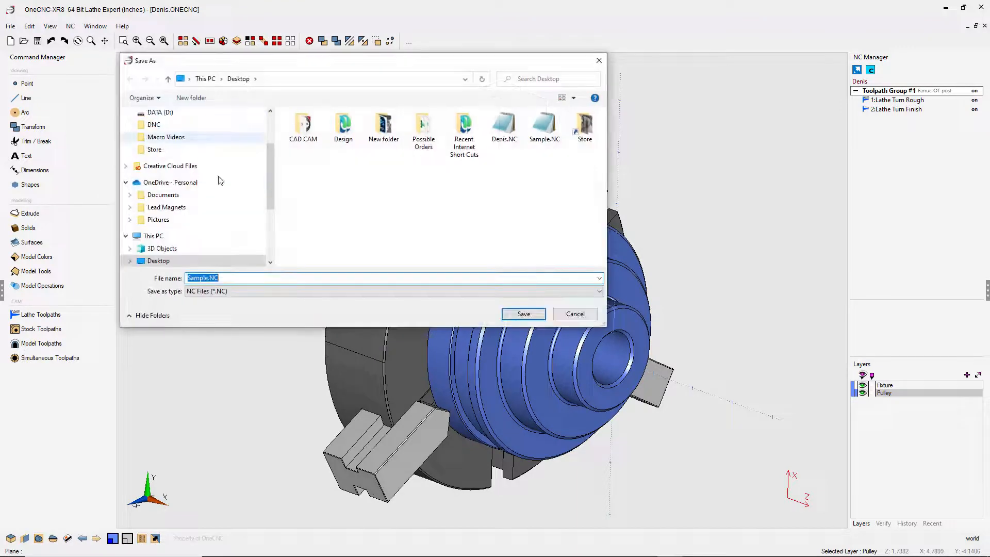
Step: Post to Sample.NC on the Desktop, replacing the existing file
left_click(523, 314)
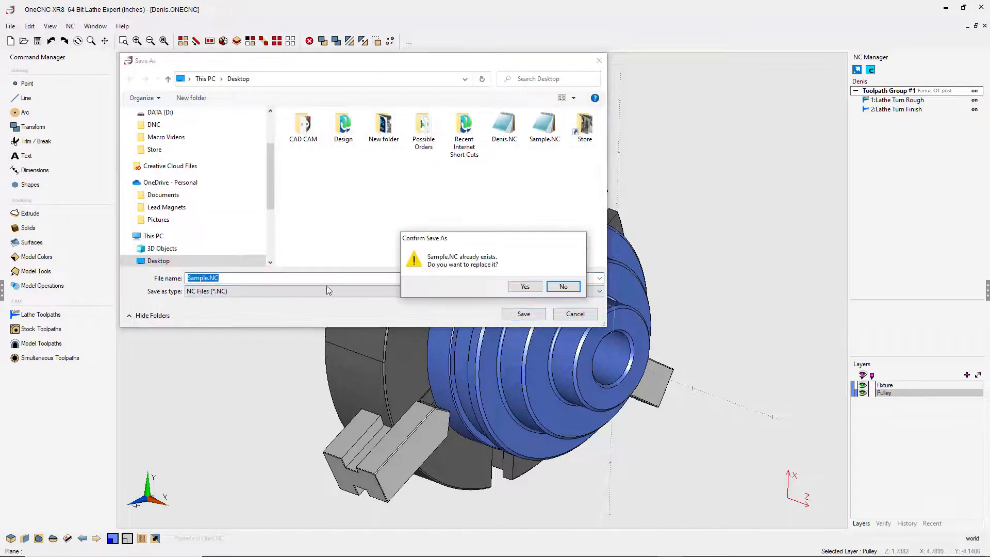
left_click(525, 286)
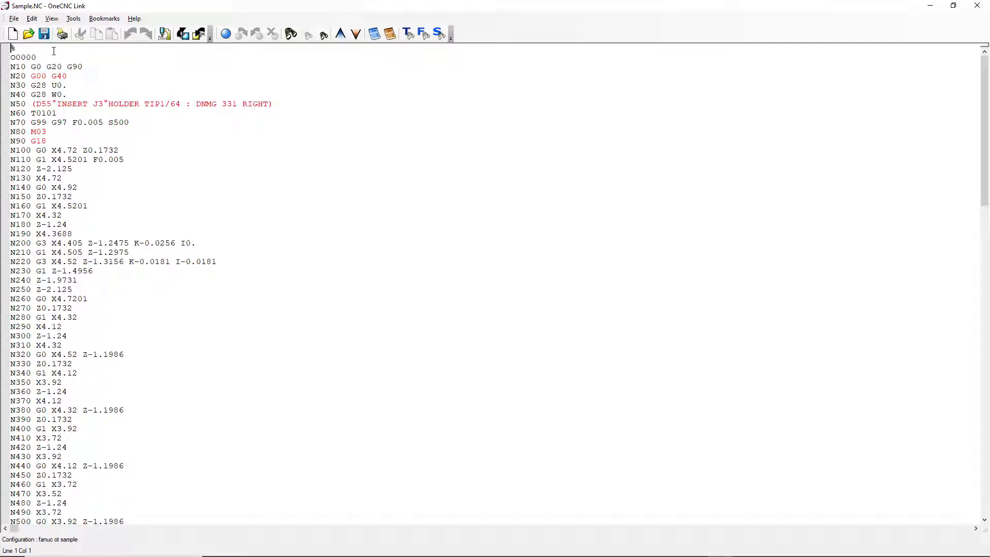
mouse_move(248, 183)
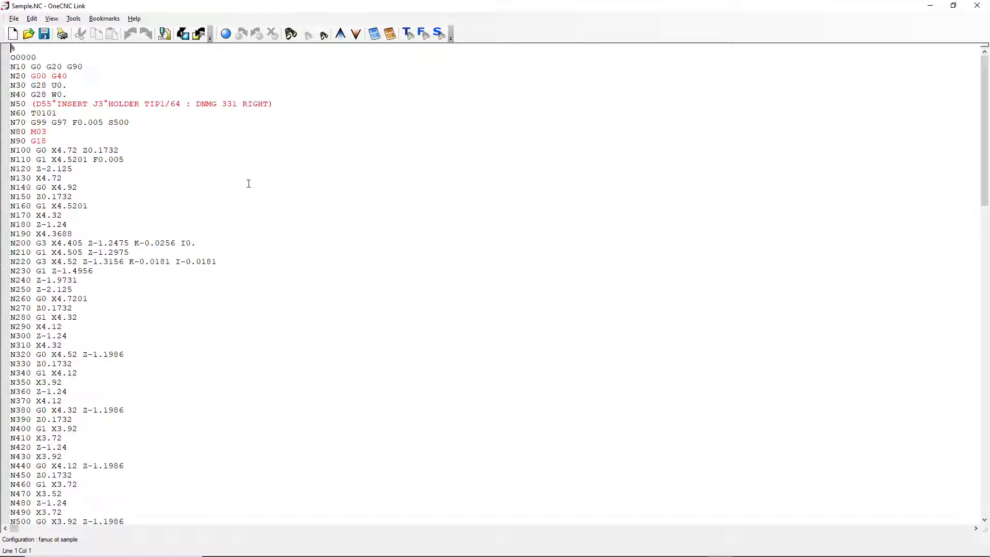